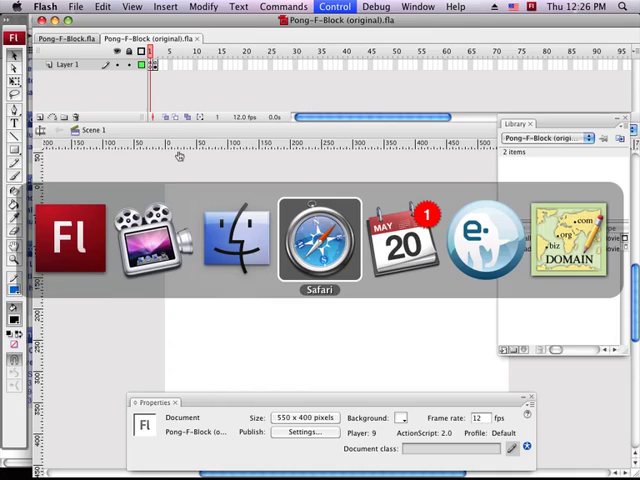
Step: Download the hockey puck hit sound from the site as puckHit.mp3 into the Public folder
click(318, 240)
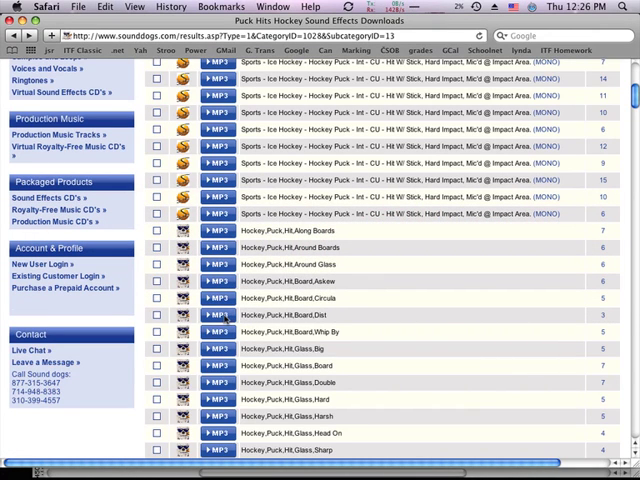
mouse_move(412, 332)
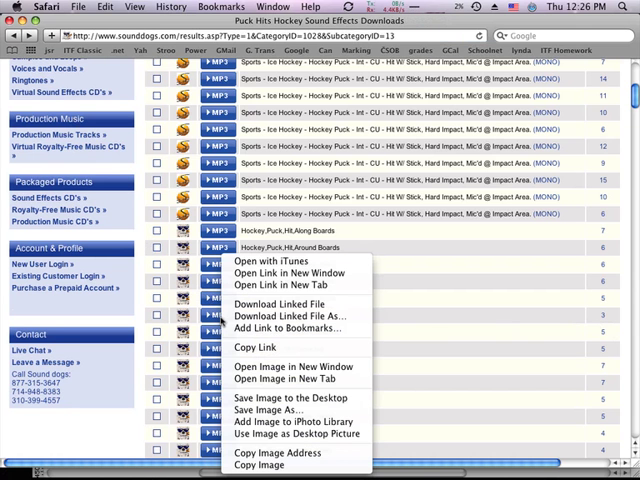
mouse_move(288, 316)
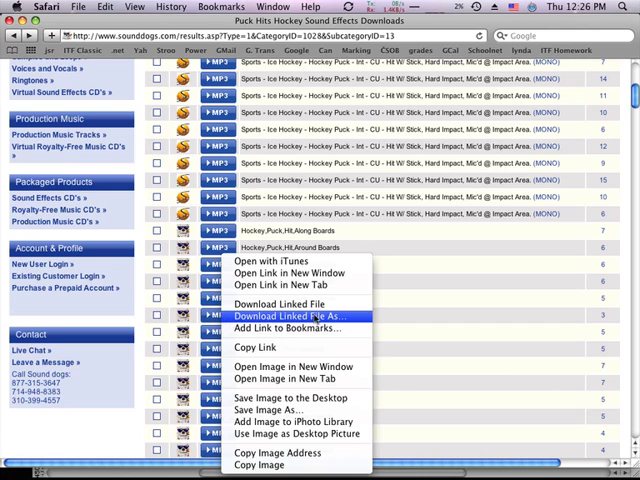
click(288, 312)
text(puckHit.mp3)
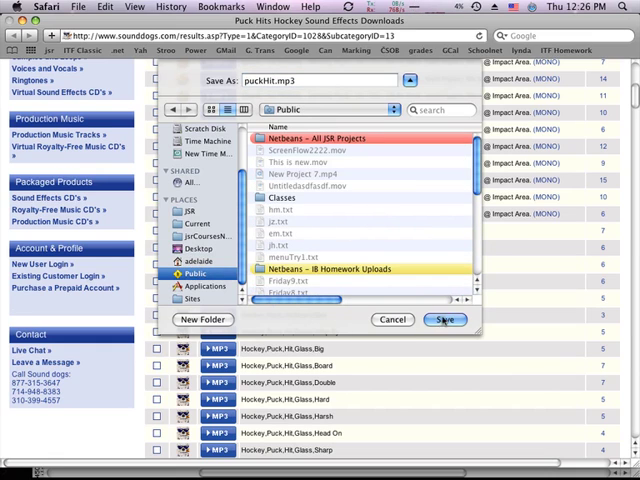
click(446, 320)
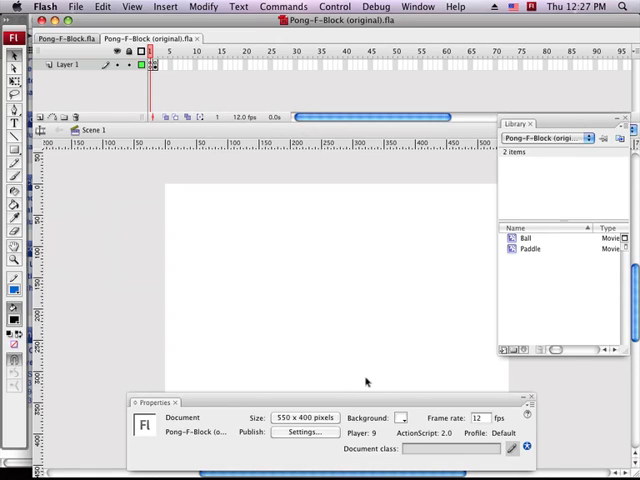
mouse_move(344, 342)
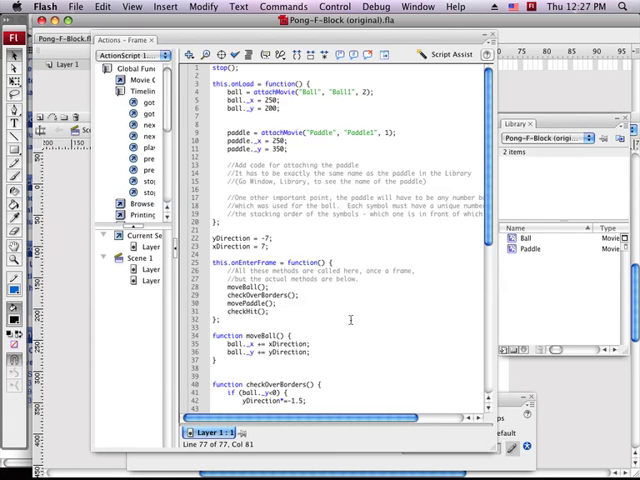
Step: In the checkHit code, add puckSound.attachSound('puckHit.mp3') after creating the puckSound Sound object
scroll(down, 3)
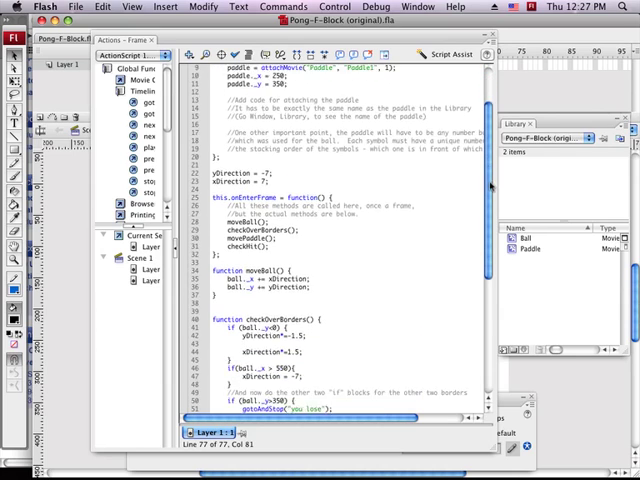
scroll(down, 3)
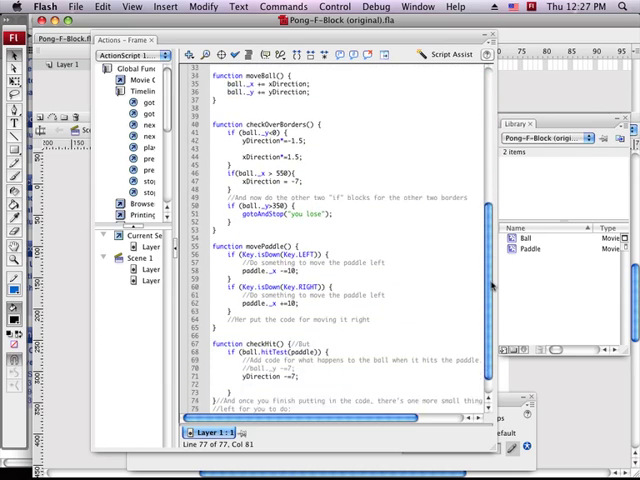
scroll(down, 3)
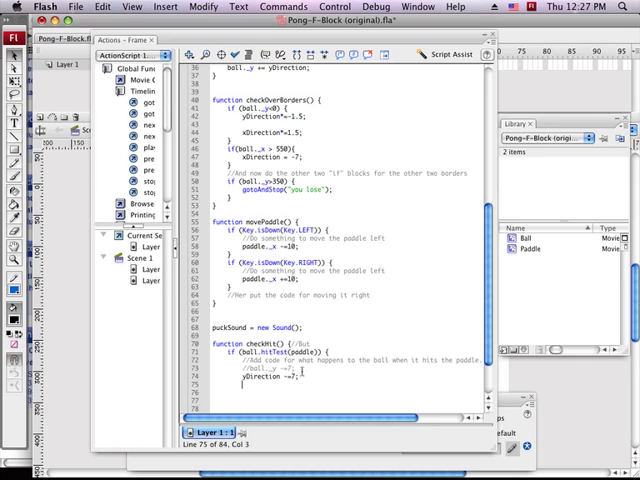
text(puckSound)
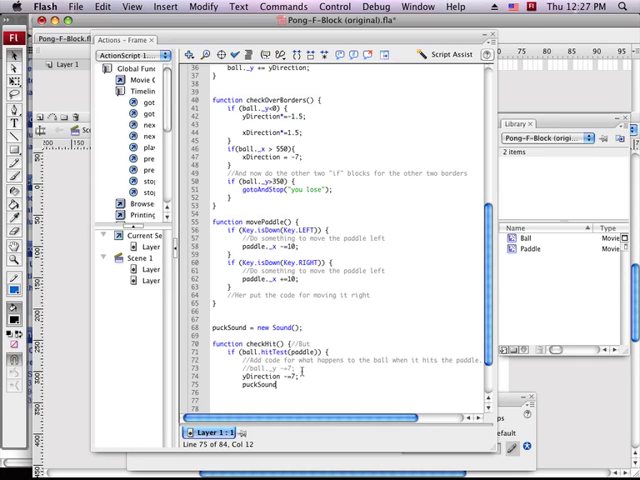
text(.ott)
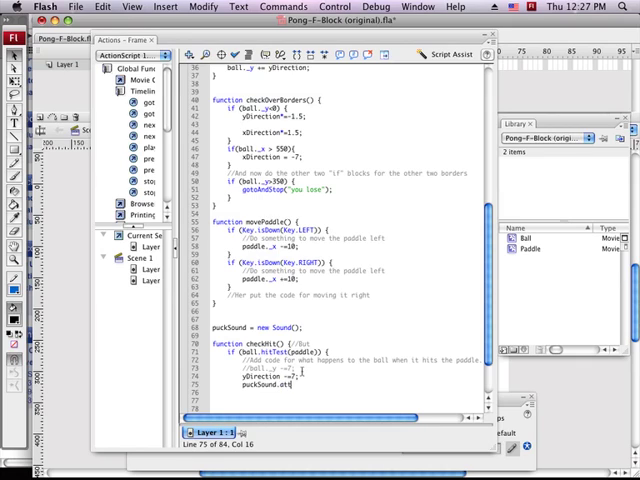
text(attachSound)
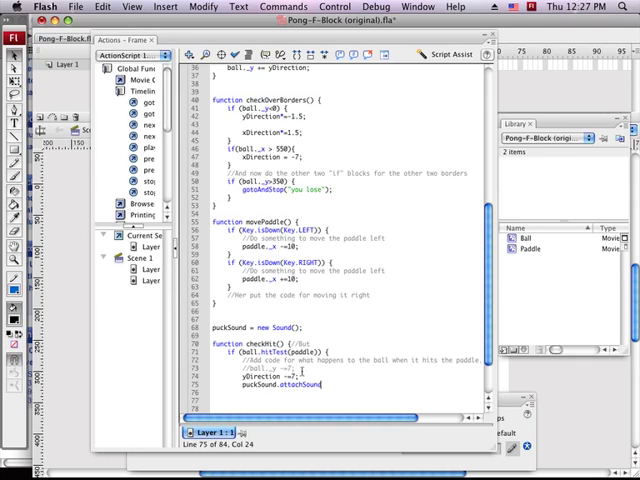
text(("puckHit.mp3");)
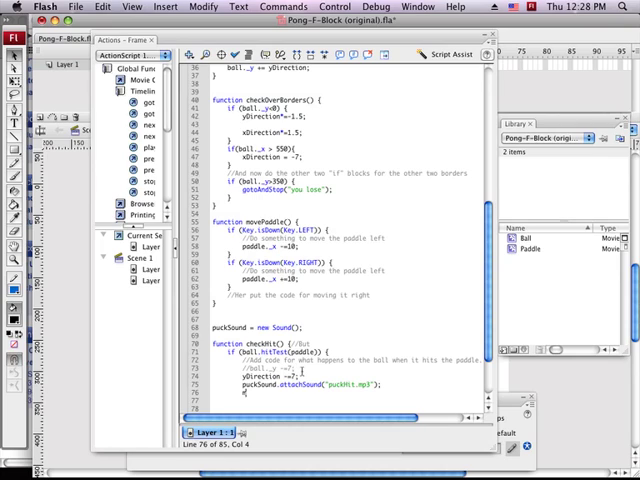
Step: Add puckSound.start() so the sound plays when the paddle hits the ball
text(puckSound.)
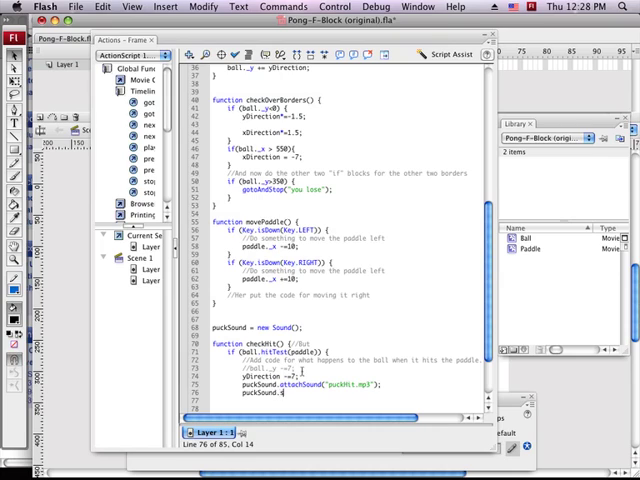
text(tart();)
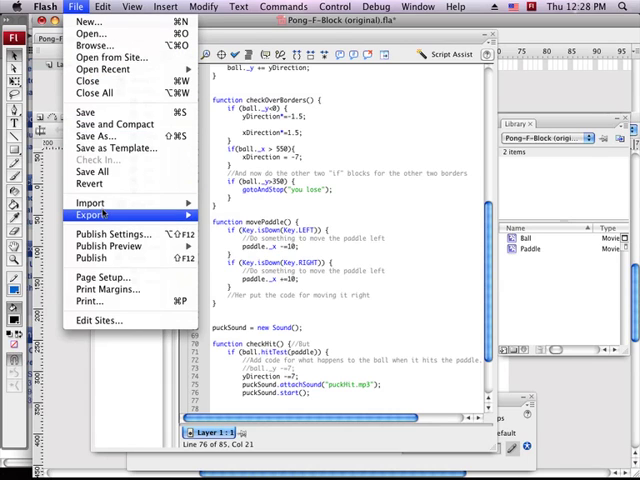
mouse_move(92, 204)
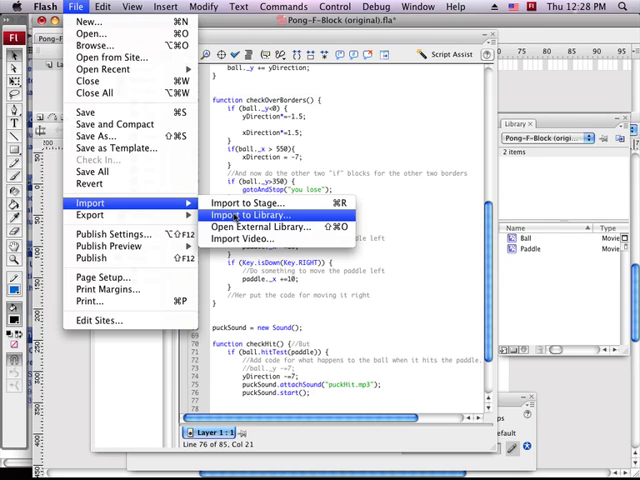
Step: Import puckHit.mp3 from the Public folder into the document's library
click(248, 214)
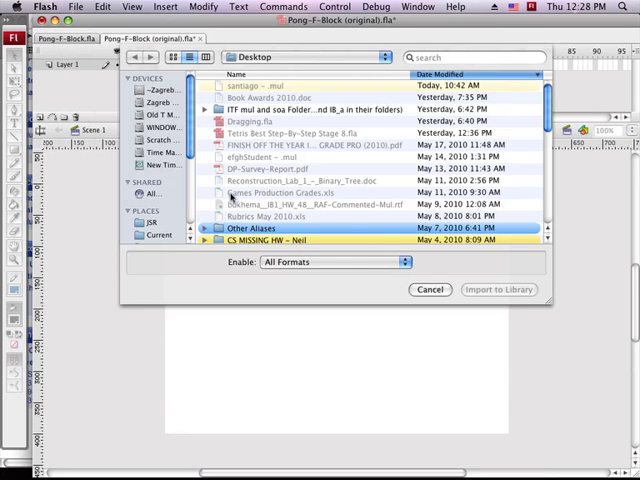
scroll(down, 3)
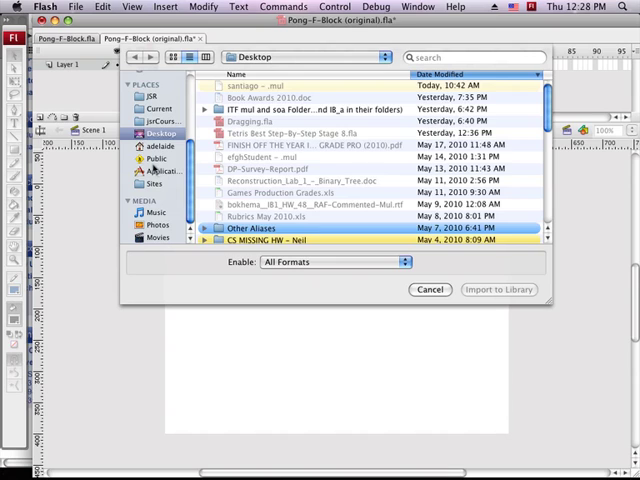
click(156, 158)
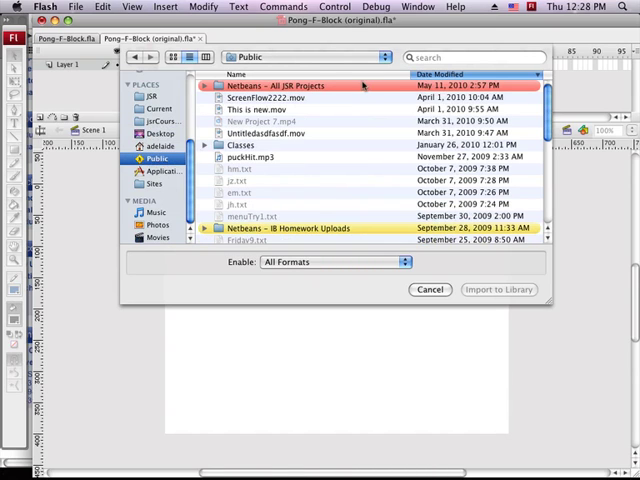
scroll(up, 3)
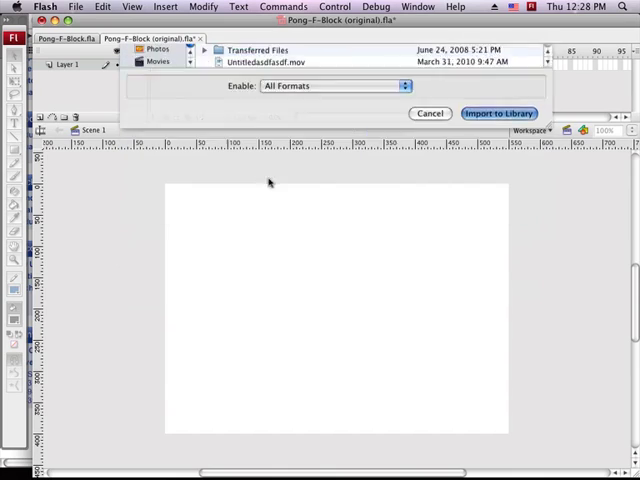
click(428, 112)
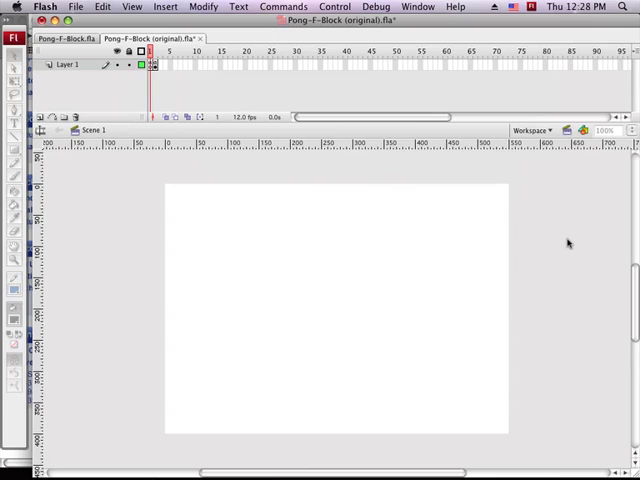
mouse_move(440, 236)
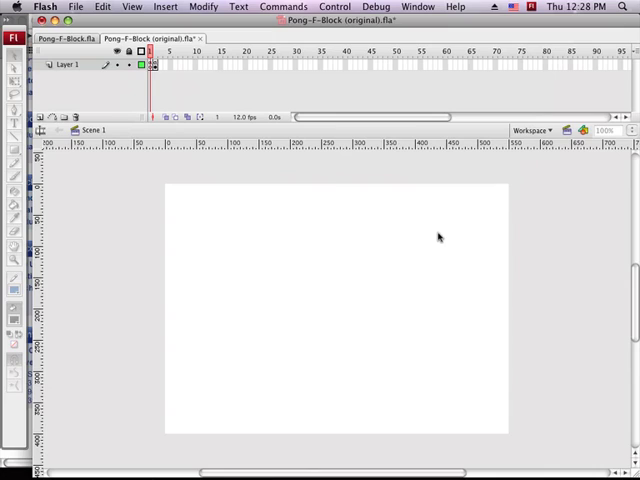
mouse_move(392, 236)
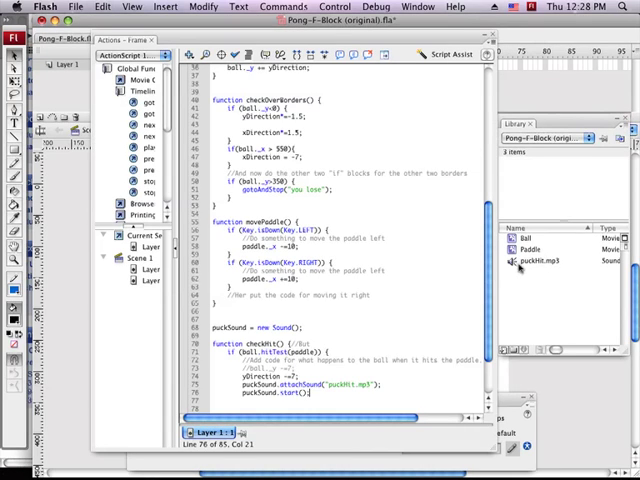
Step: Set the library sound's linkage to Export for ActionScript with identifier puckHit.mp3
right_click(544, 260)
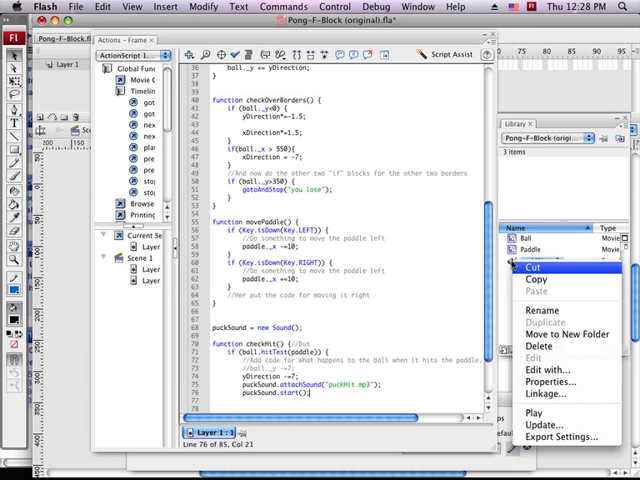
click(544, 392)
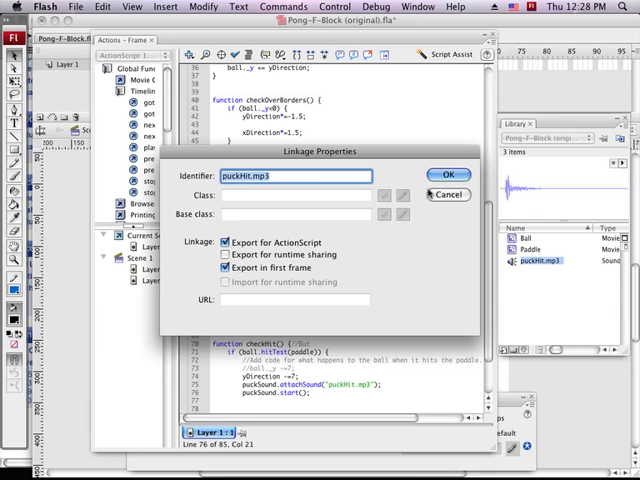
click(448, 174)
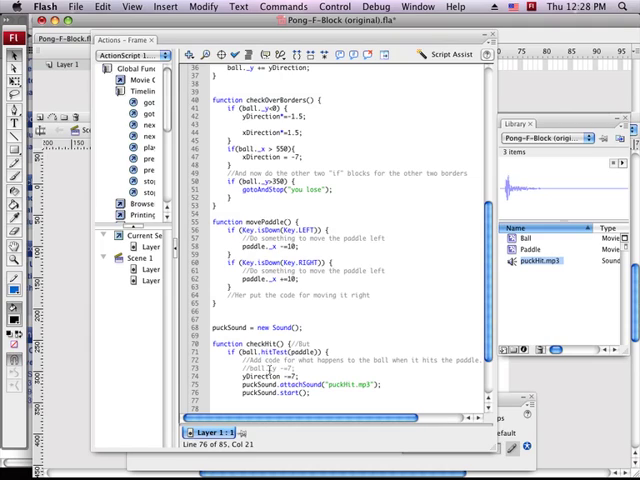